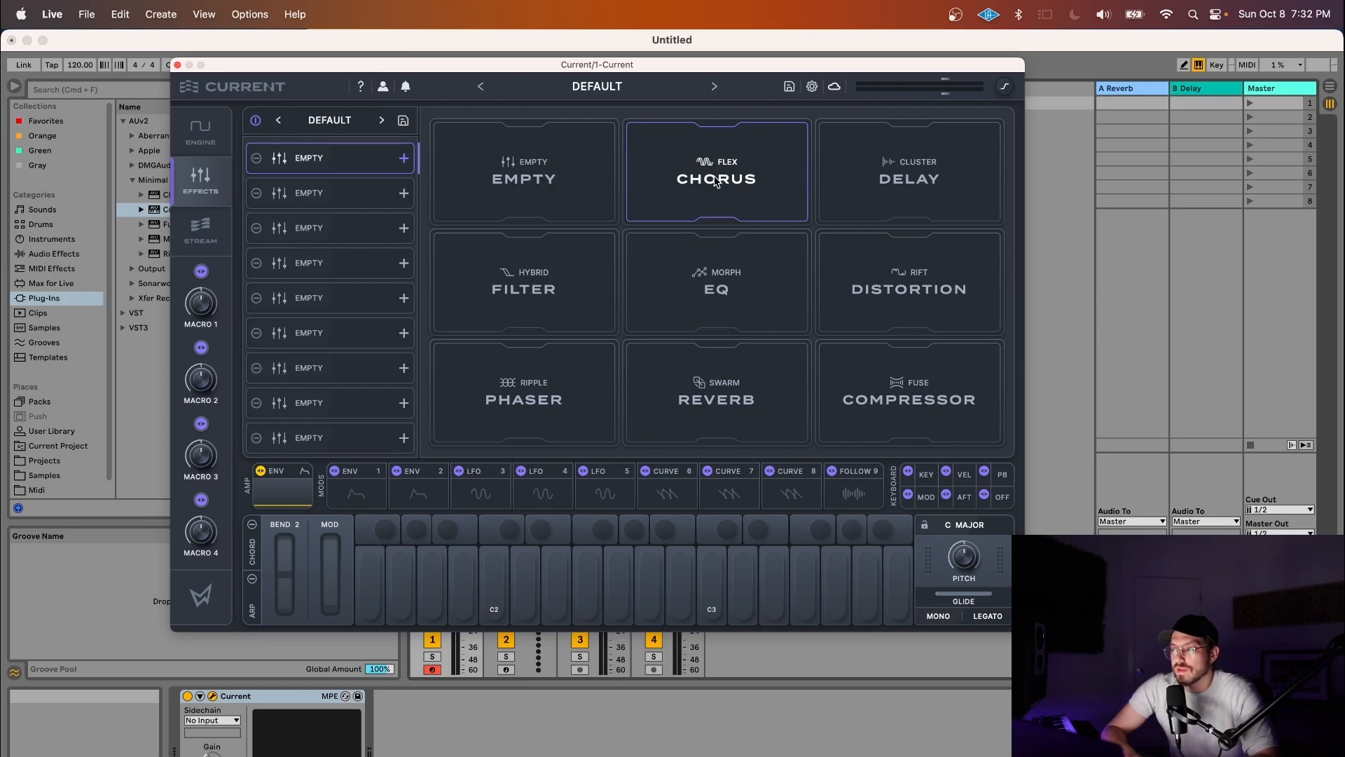
Load Morph EQ from the EQ tile into effects slot 1
left_click(716, 178)
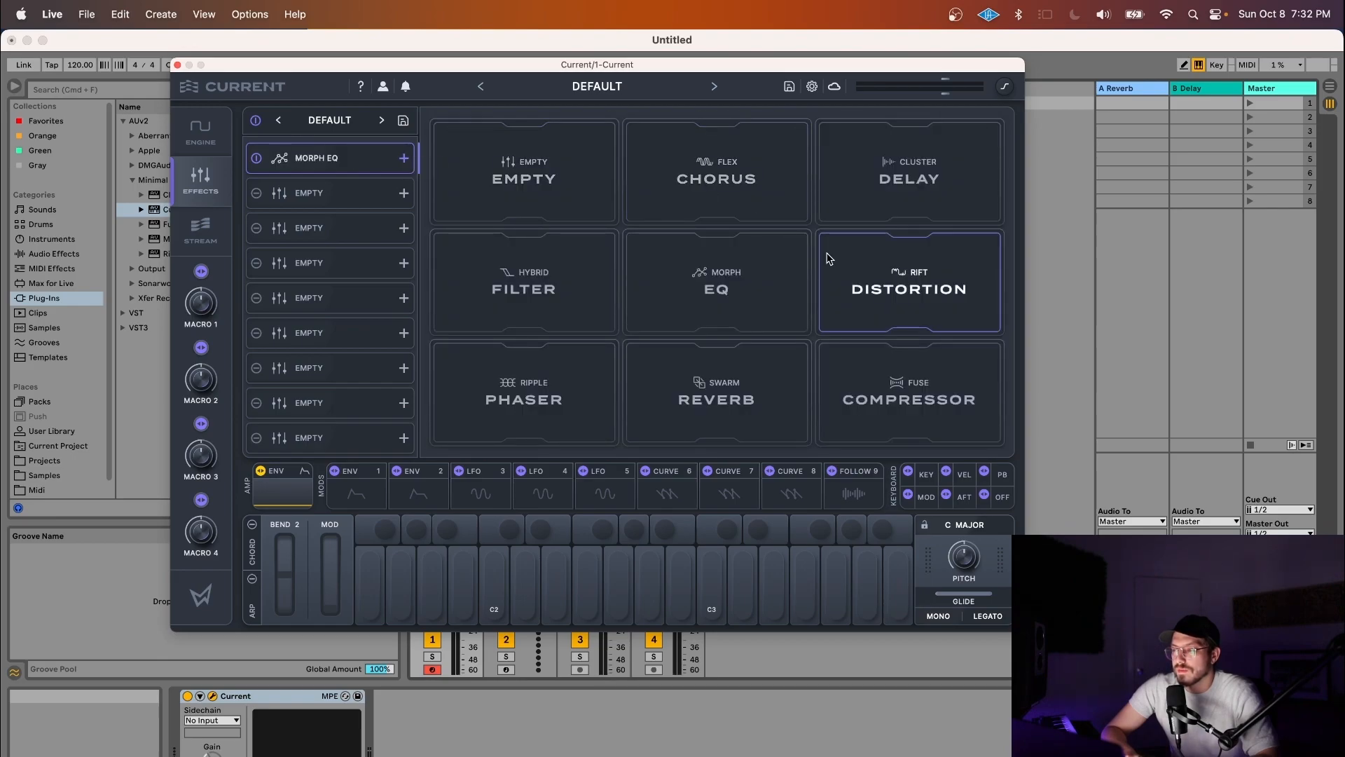
Swap slot 1 to Fuse Compressor, then to a Cluster Delay
left_click(524, 391)
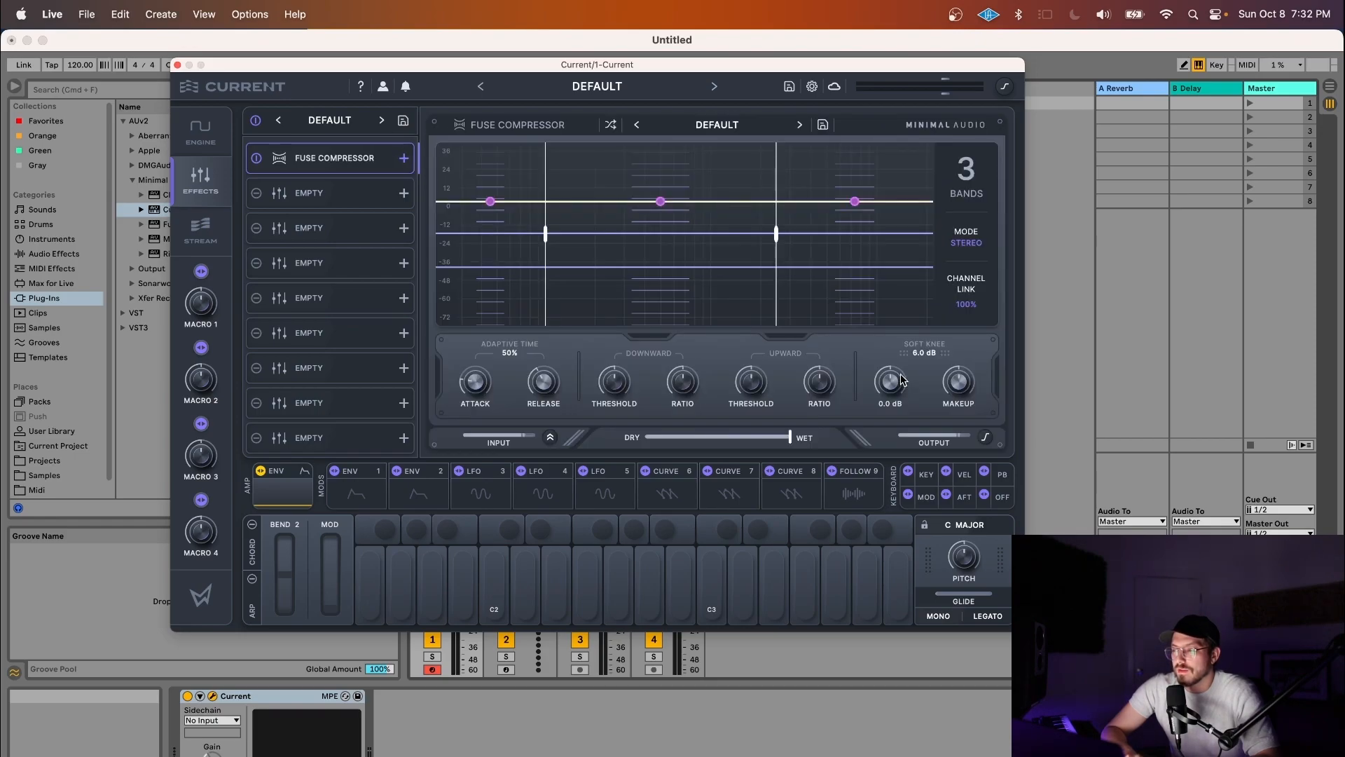
left_click(517, 124)
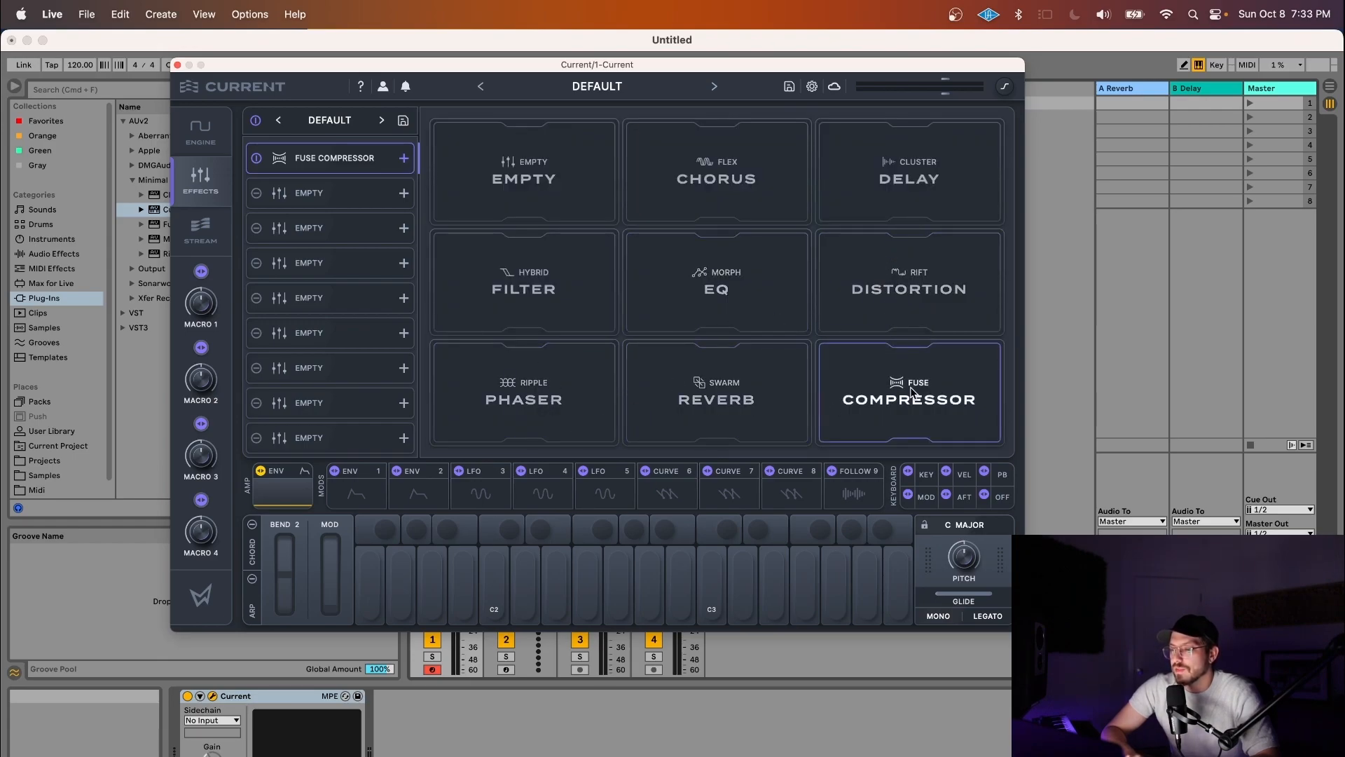
left_click(908, 392)
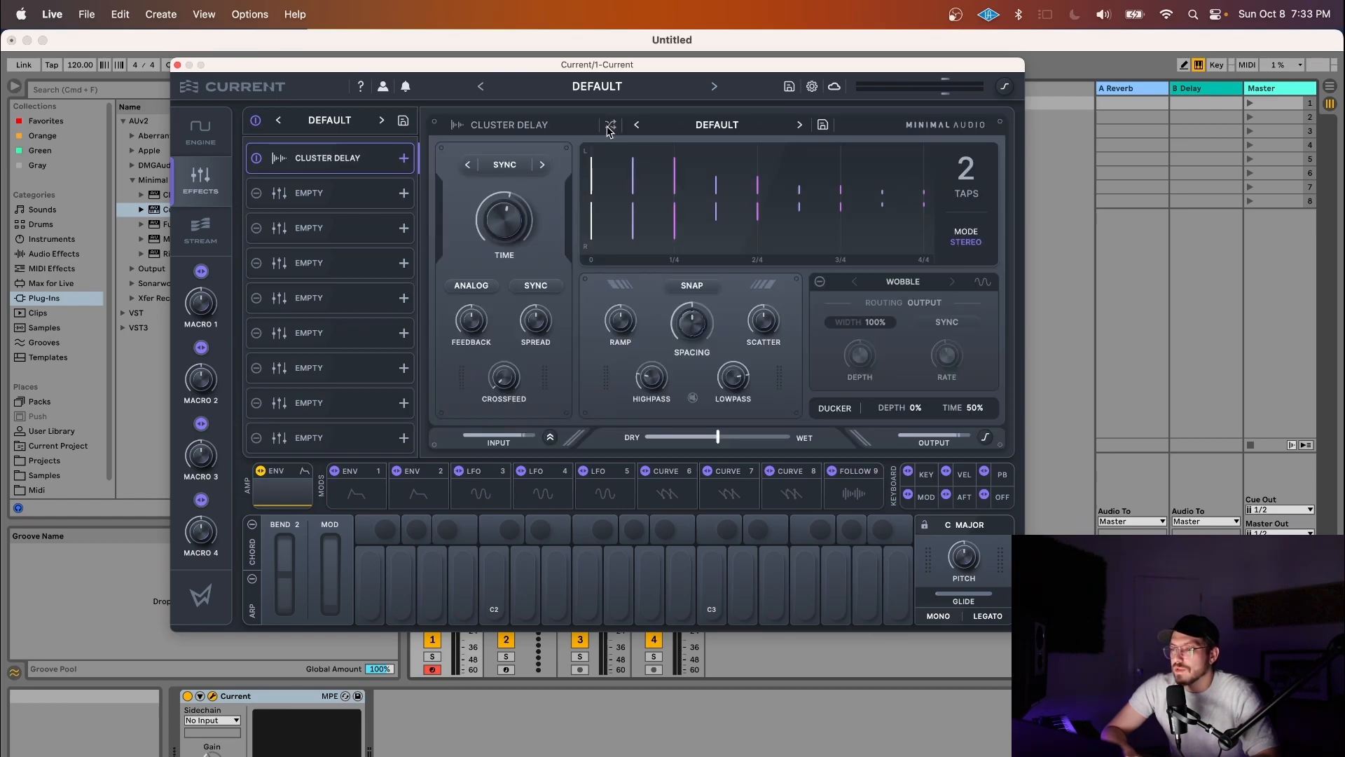
Switch the slot 1 Cluster Delay to its Ducked Pong sub-preset
left_click(799, 125)
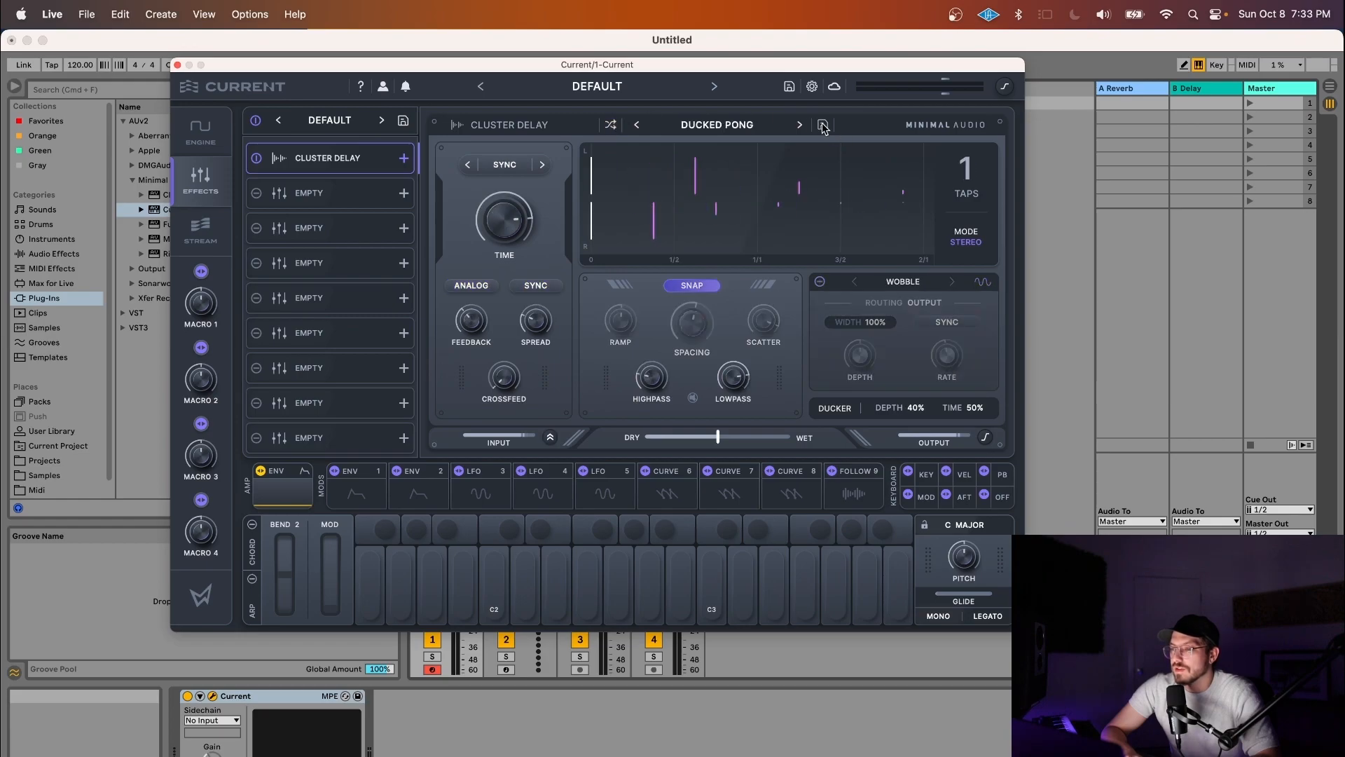